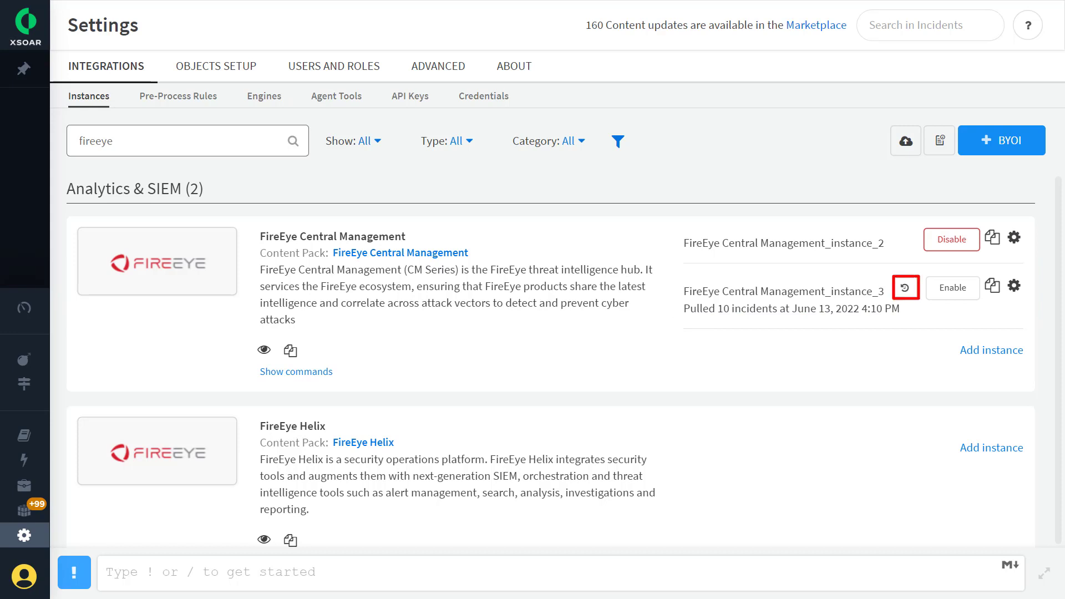
Bring up the Fetch History window for FireEye Central Management_instance_3 showing its June 13 4:10 PM fetch of 10 incidents
left_click(905, 286)
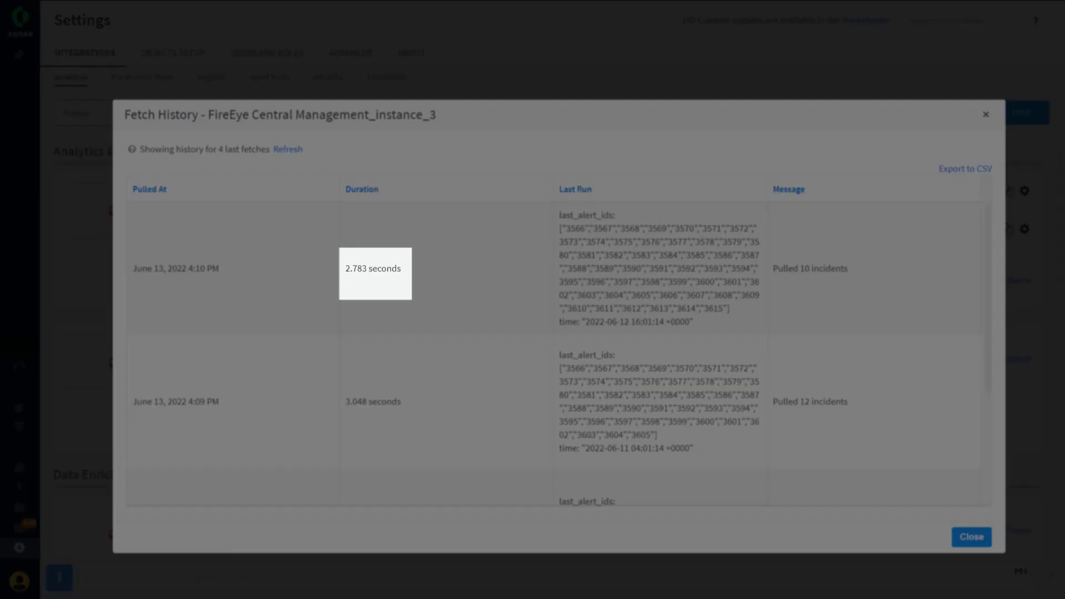
mouse_move(657, 268)
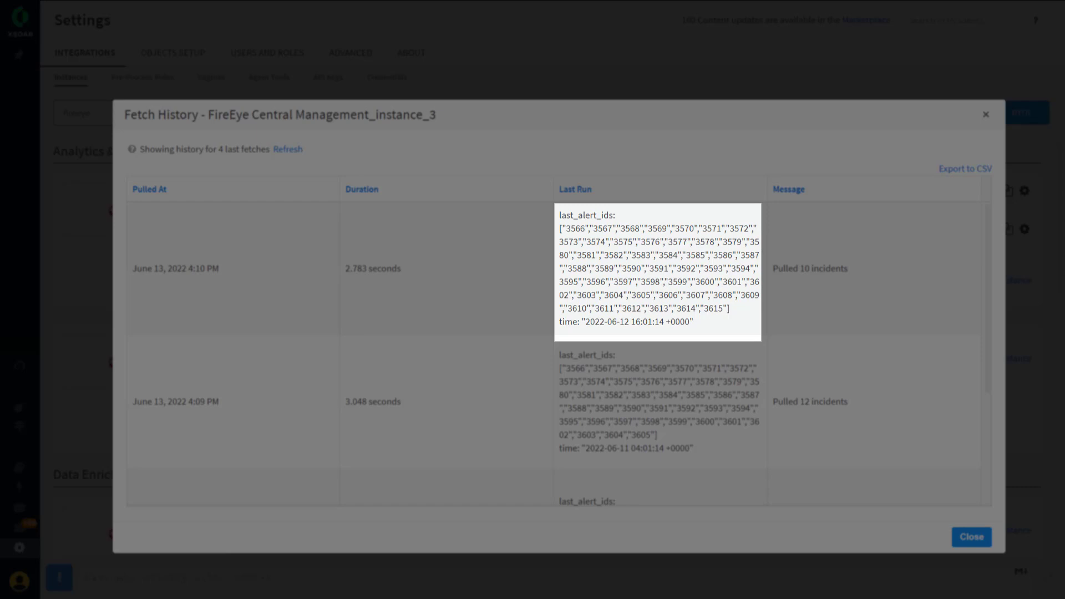
mouse_move(809, 267)
type("abuse")
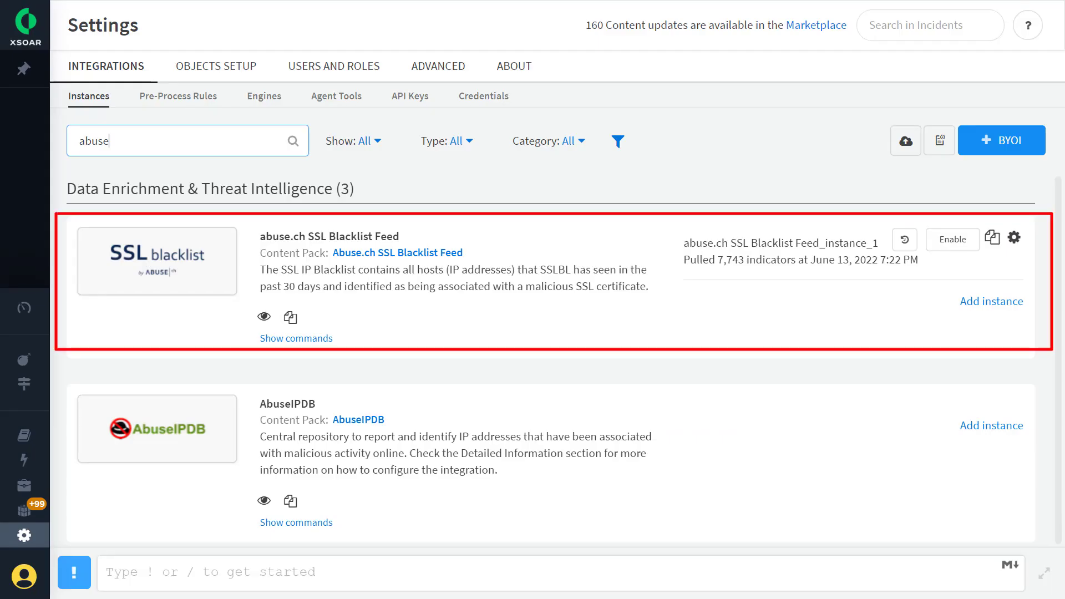
Show the fetch history of abuse.ch SSL Blacklist Feed_instance_1, with its 7:22 PM pull of 7743 indicators
left_click(903, 239)
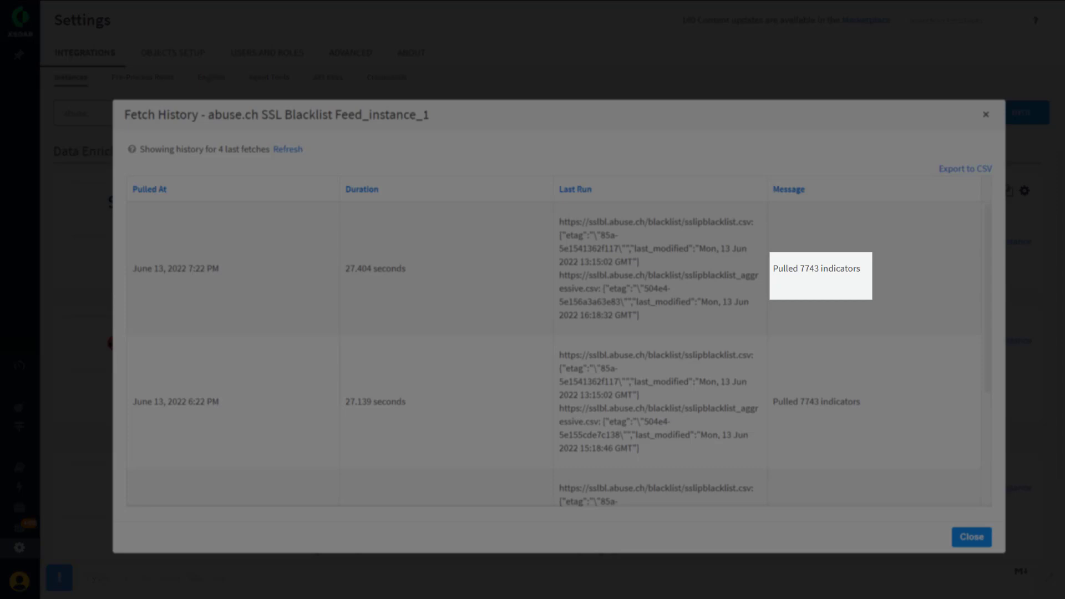
mouse_move(658, 267)
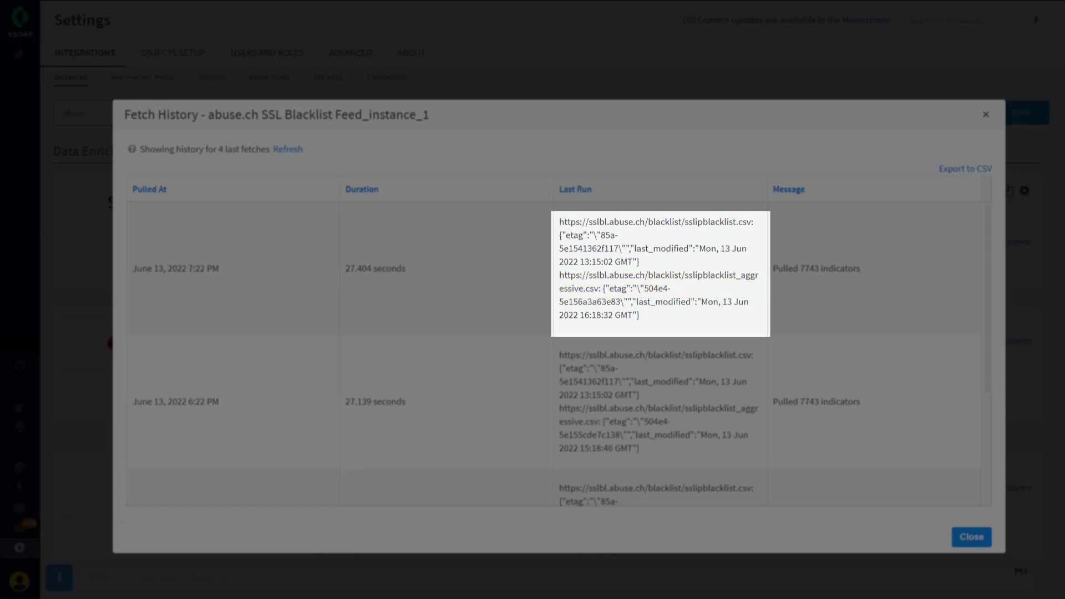
Dismiss the abuse.ch history and show ServiceNow v2_instance_1's fetch history listing its failed 0-second fetches
left_click(969, 536)
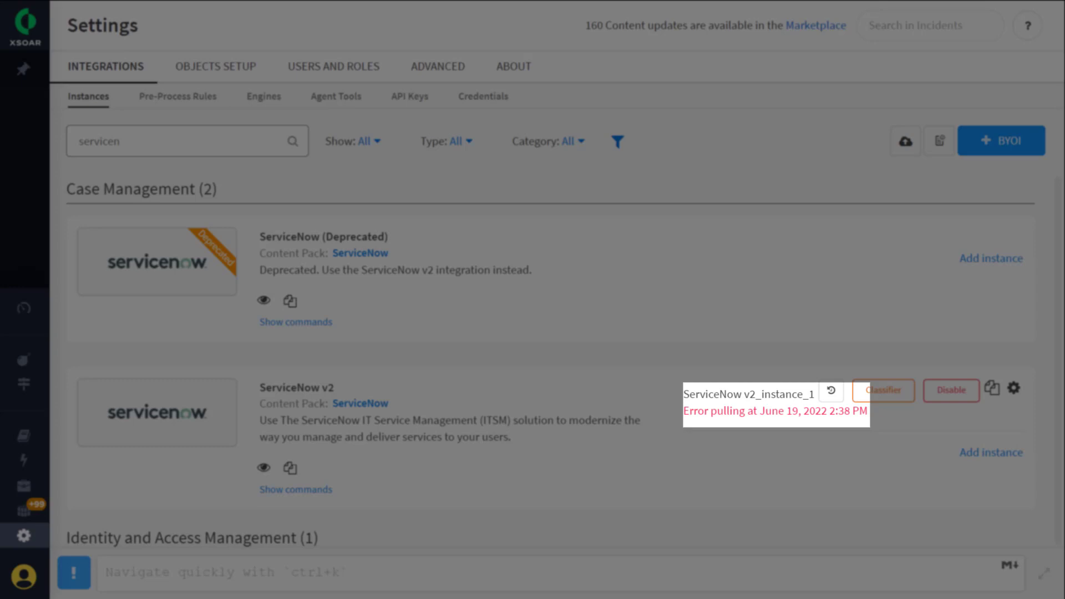
left_click(830, 390)
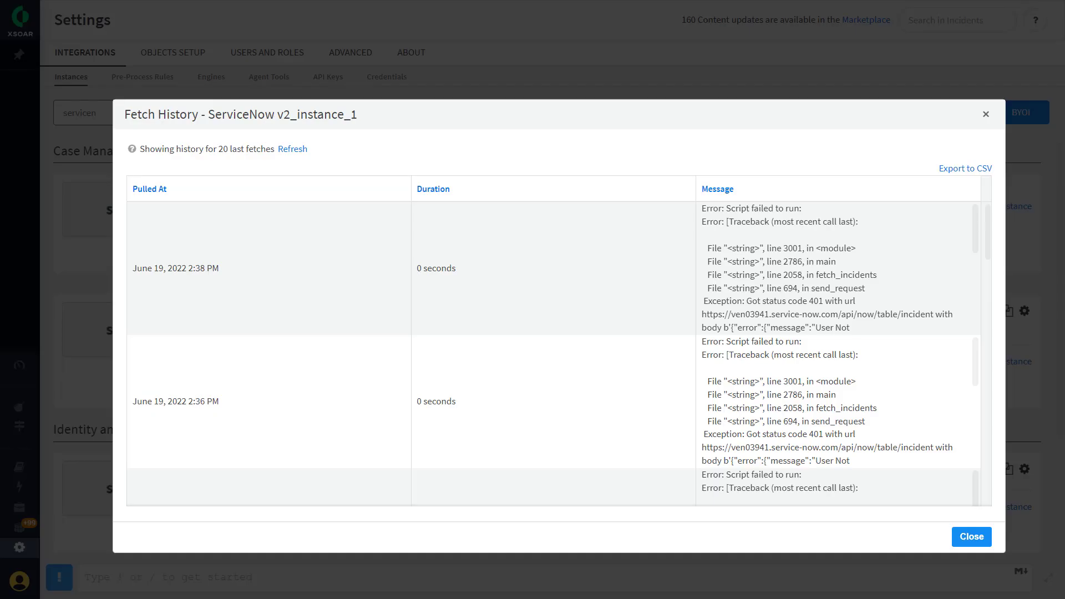